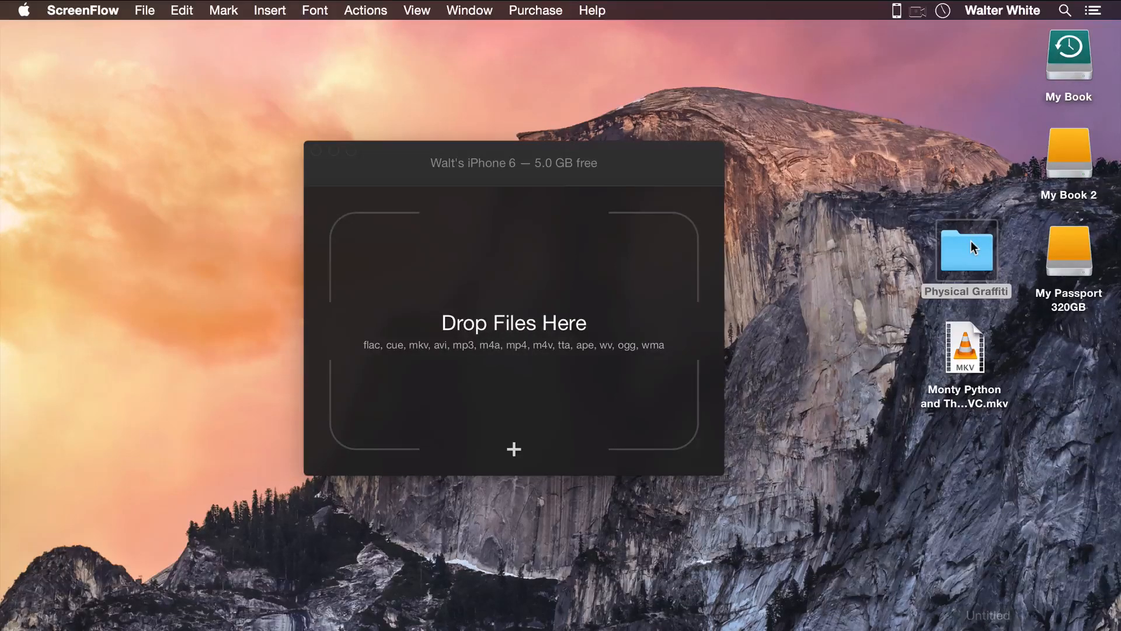
{"action": "mouse_move", "coordinate": [973, 244]}
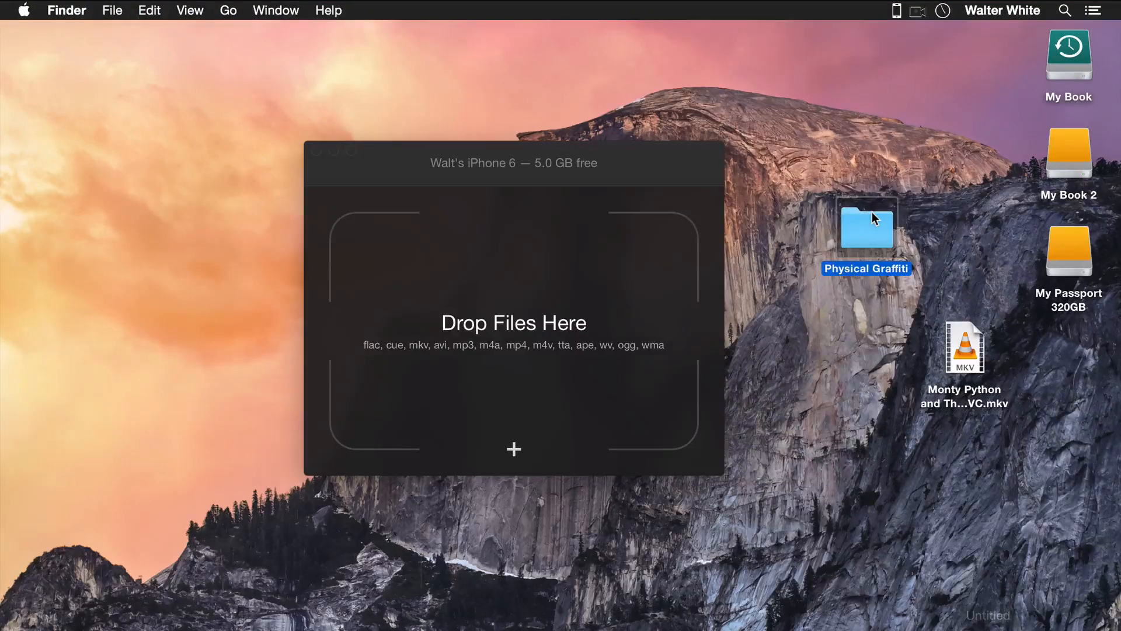
Open the Physical Graffiti folder in Finder to reach its FLAC and CUE files
{"action": "double_click", "coordinate": [866, 227]}
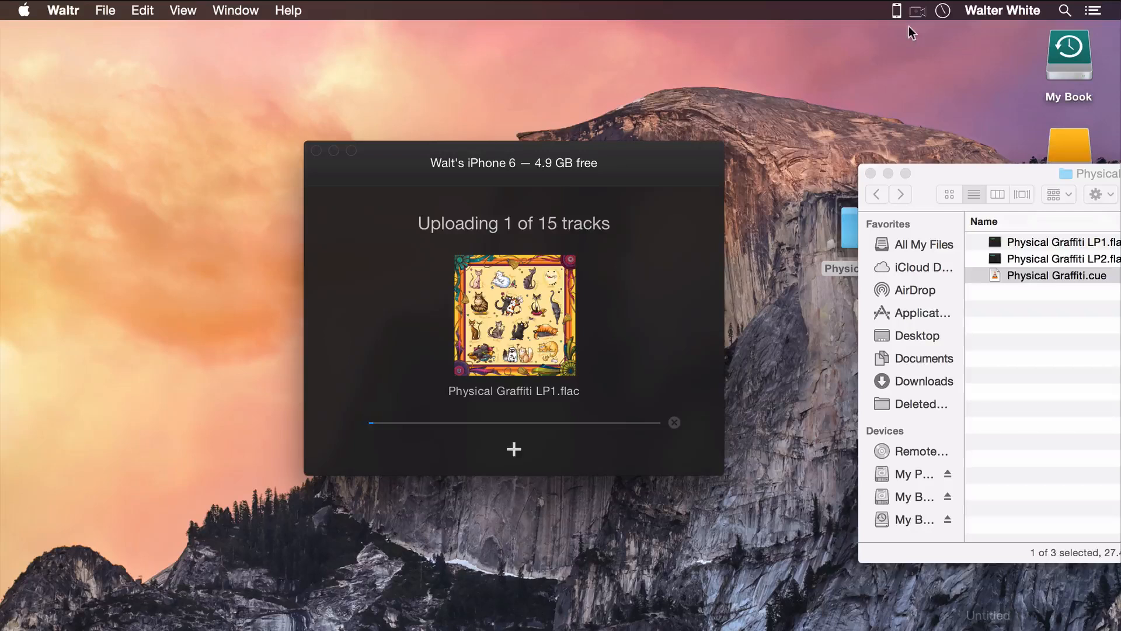
{"action": "mouse_move", "coordinate": [772, 178]}
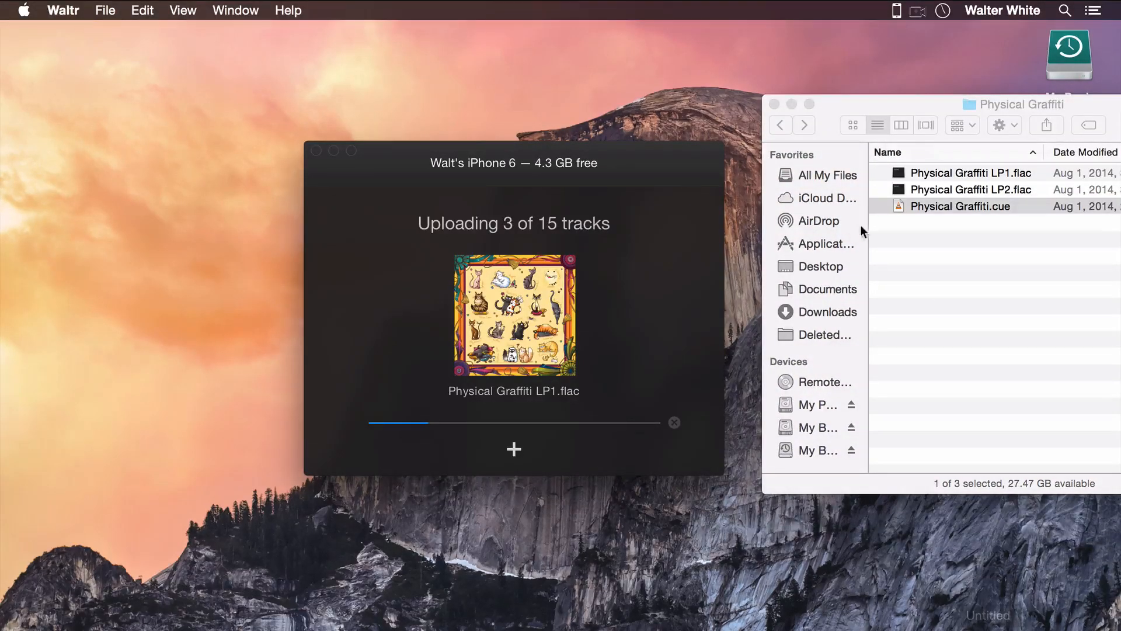
{"action": "mouse_move", "coordinate": [986, 234]}
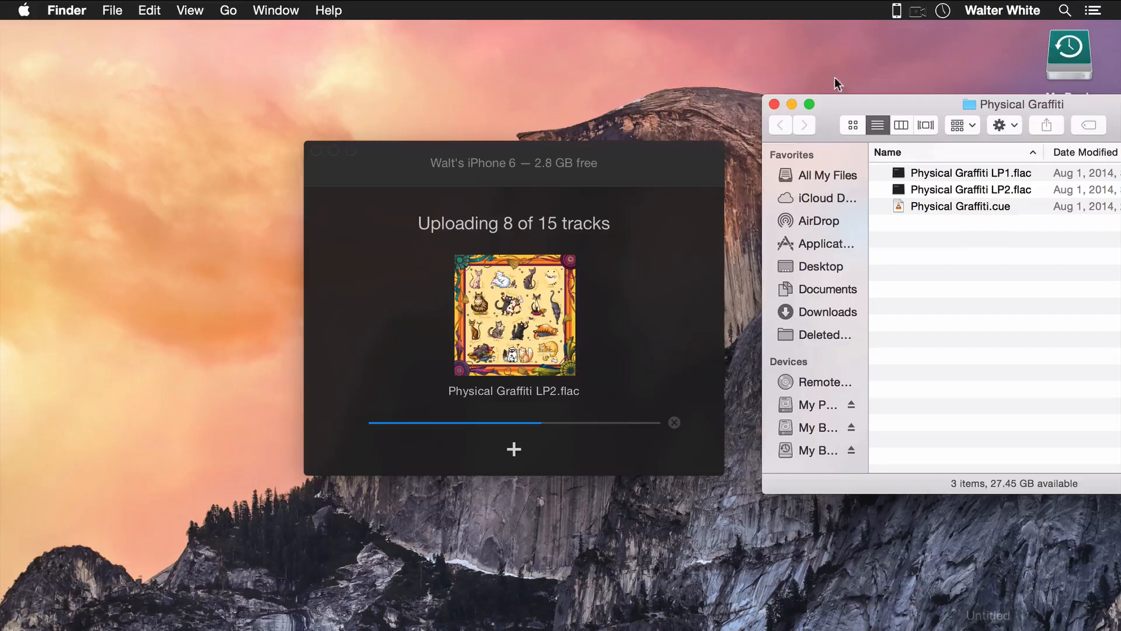
{"action": "mouse_move", "coordinate": [687, 157]}
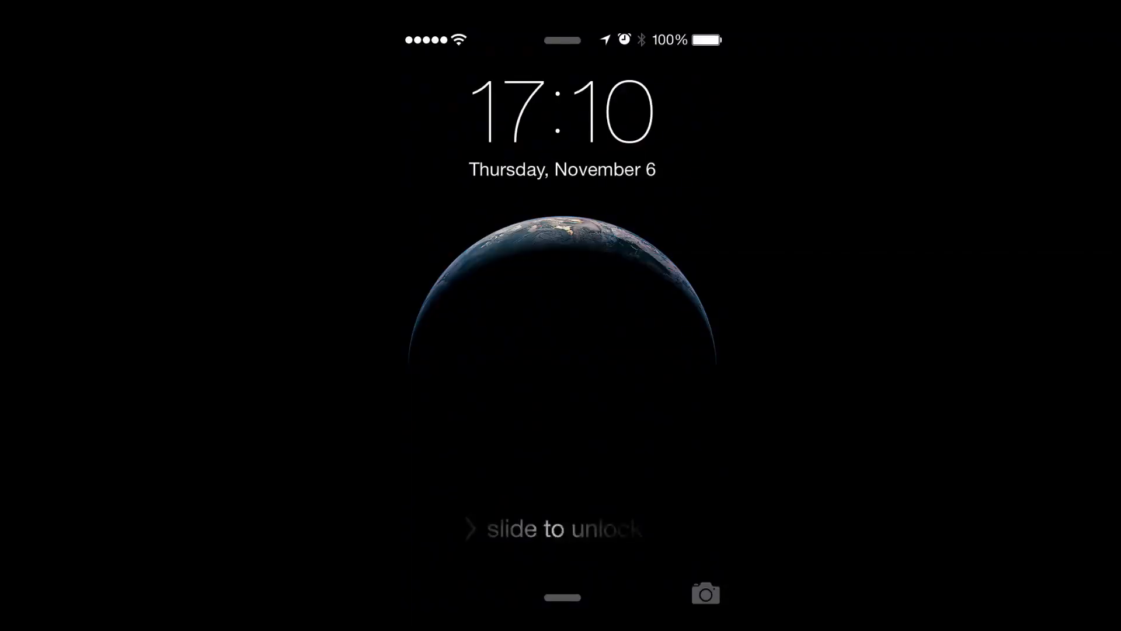
Unlock the iPhone, open Led Zeppelin's albums, and start playing Custard Pie
{"action": "left_click_drag", "start_coordinate": [472, 528], "coordinate": [715, 529]}
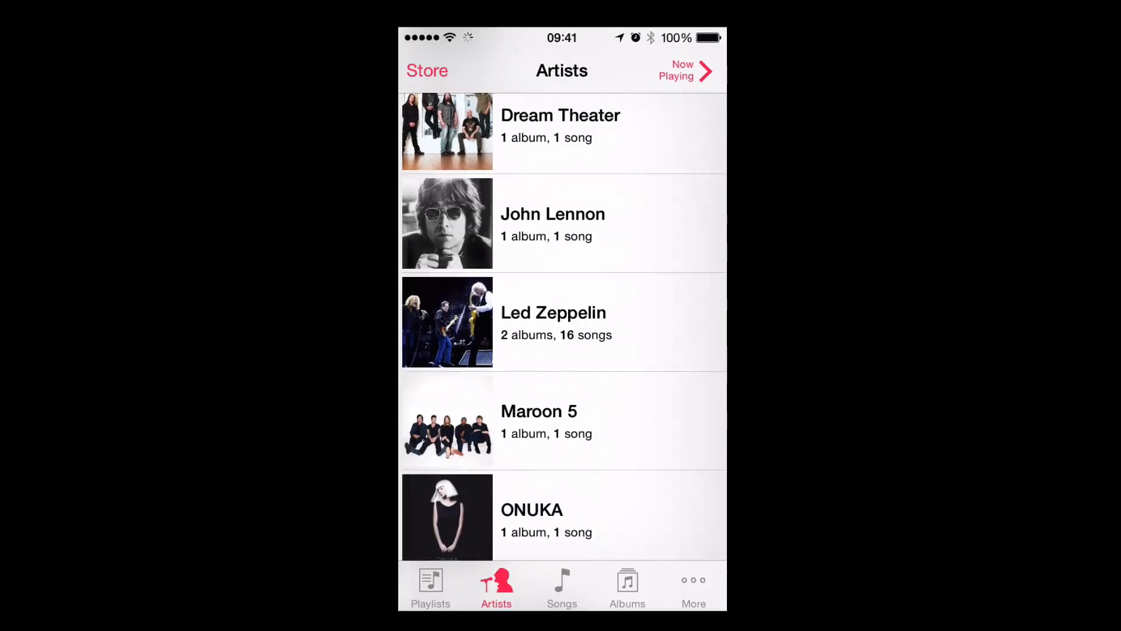
{"action": "left_click", "coordinate": [554, 322]}
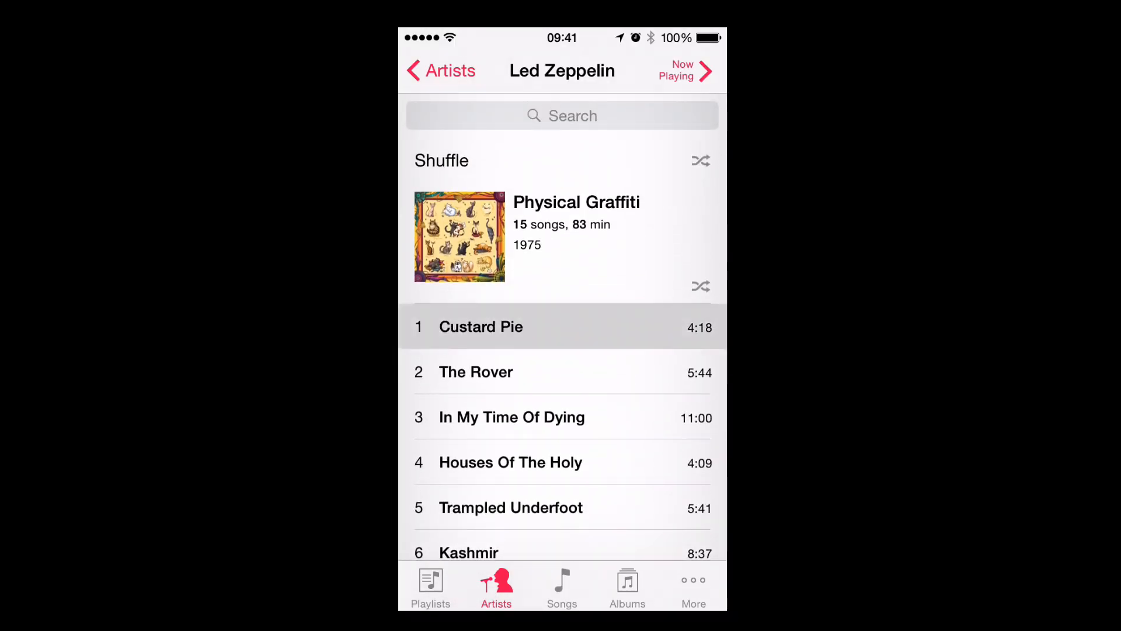
{"action": "left_click", "coordinate": [481, 327]}
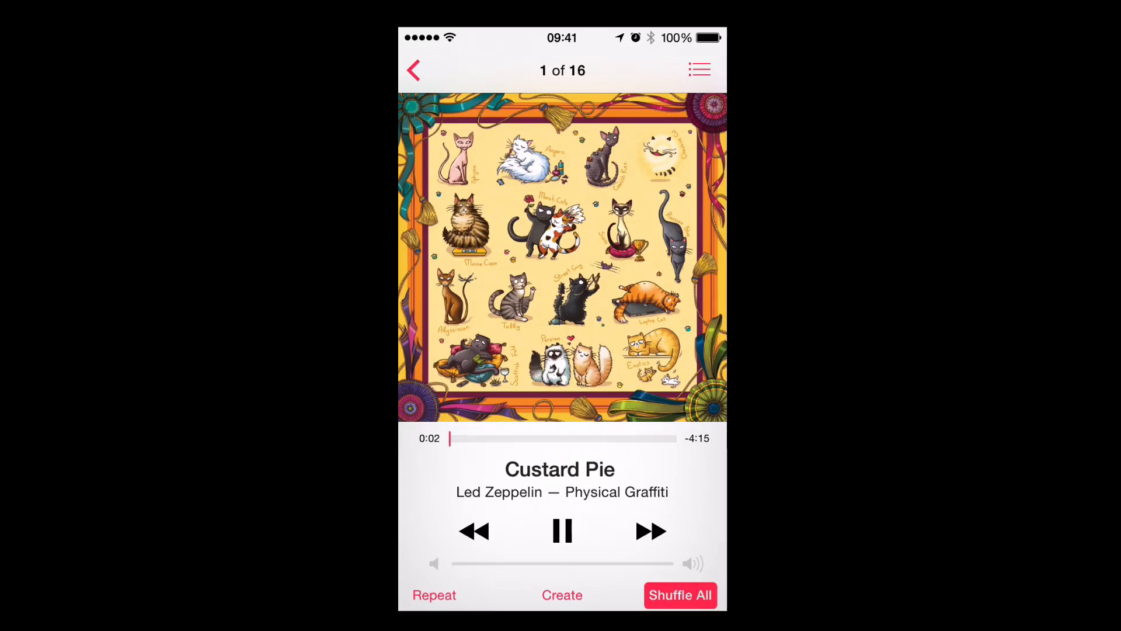
Skip forward twice to In My Time Of Dying and pause it
{"action": "left_click", "coordinate": [650, 531]}
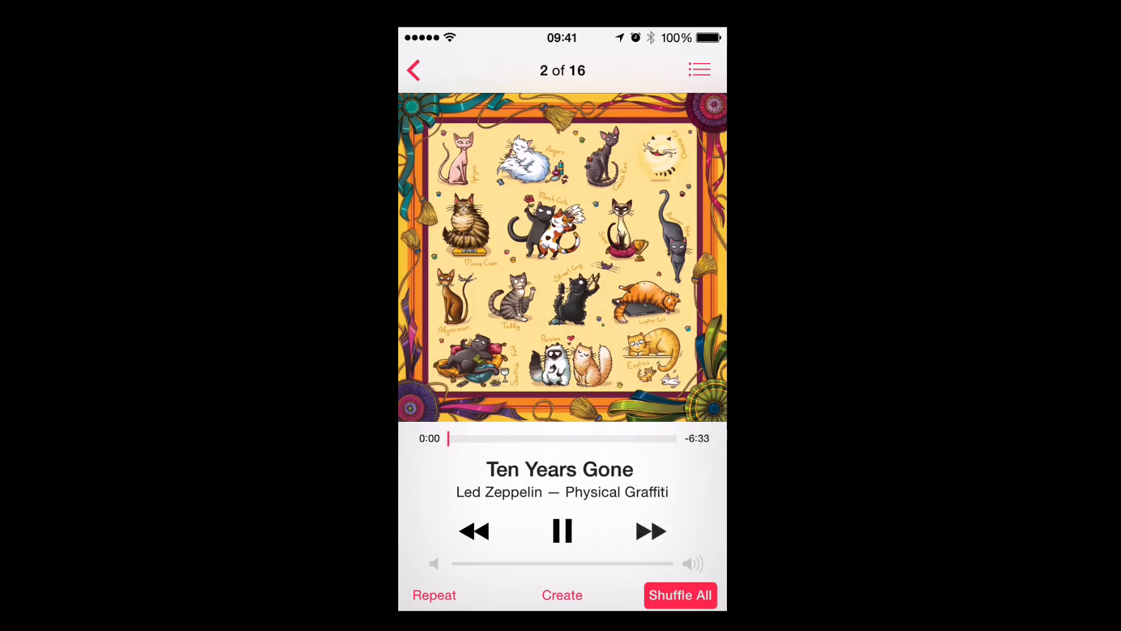
{"action": "left_click", "coordinate": [650, 531]}
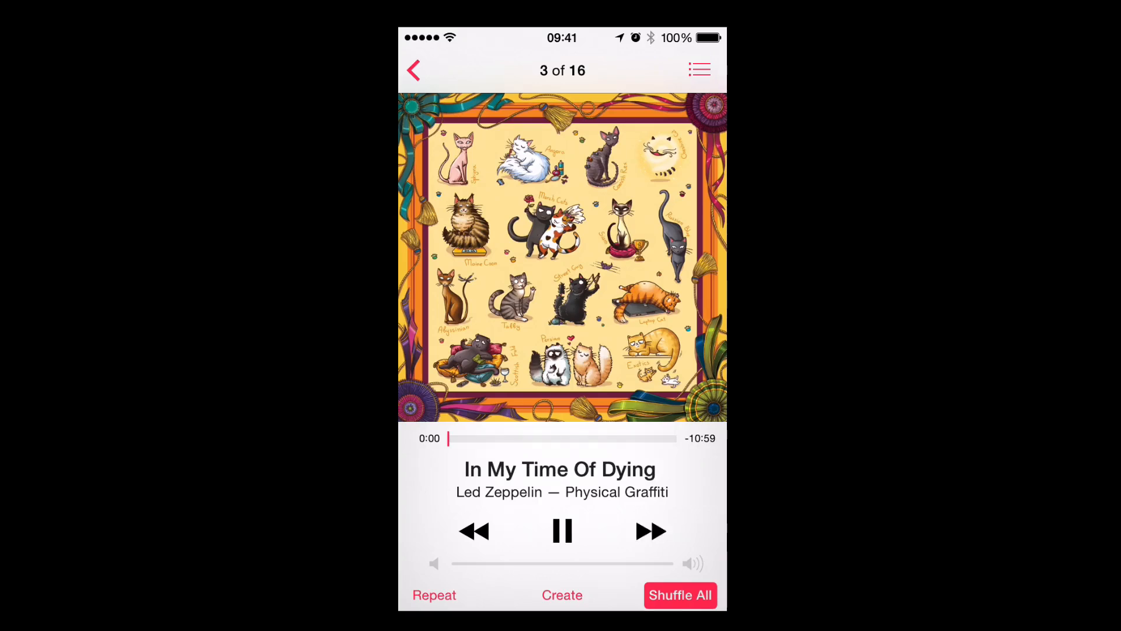
{"action": "left_click", "coordinate": [561, 531]}
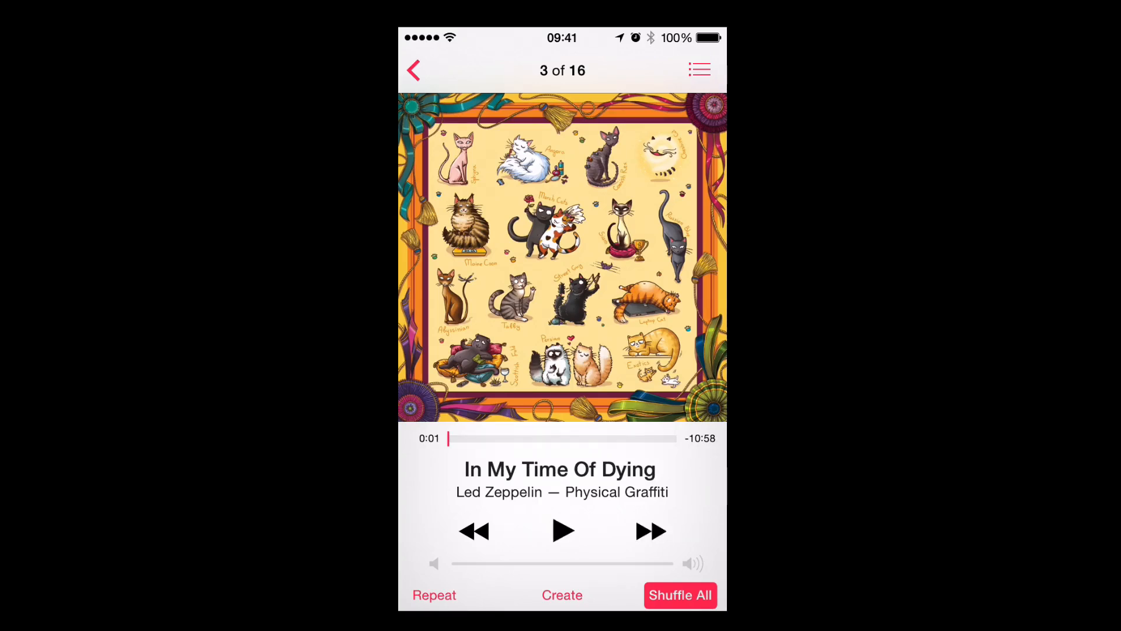